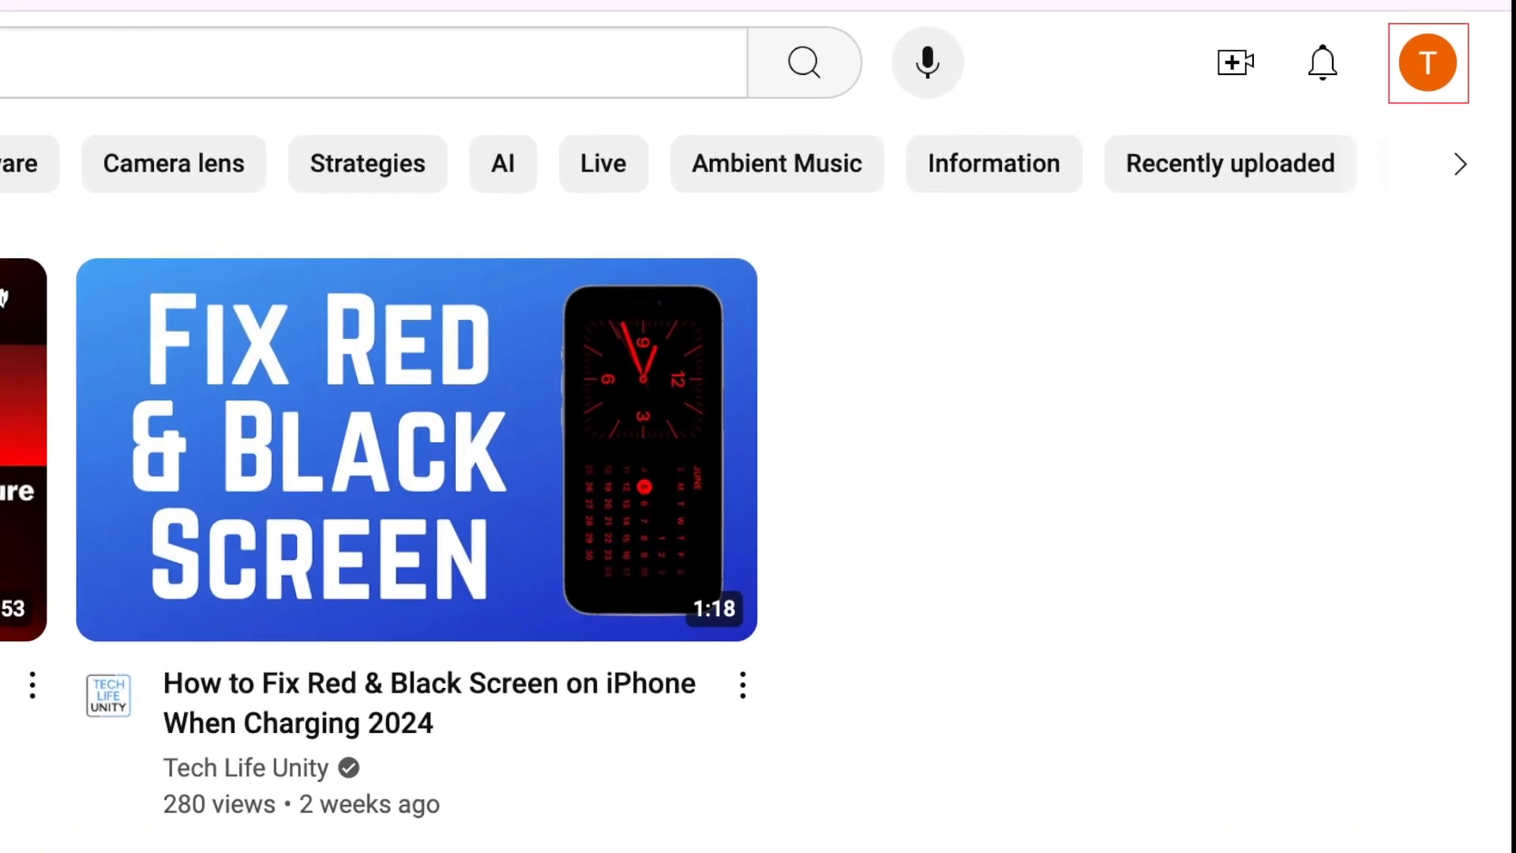
# Open the TB Example account menu from the top-right profile avatar.
pyautogui.click(1427, 64)
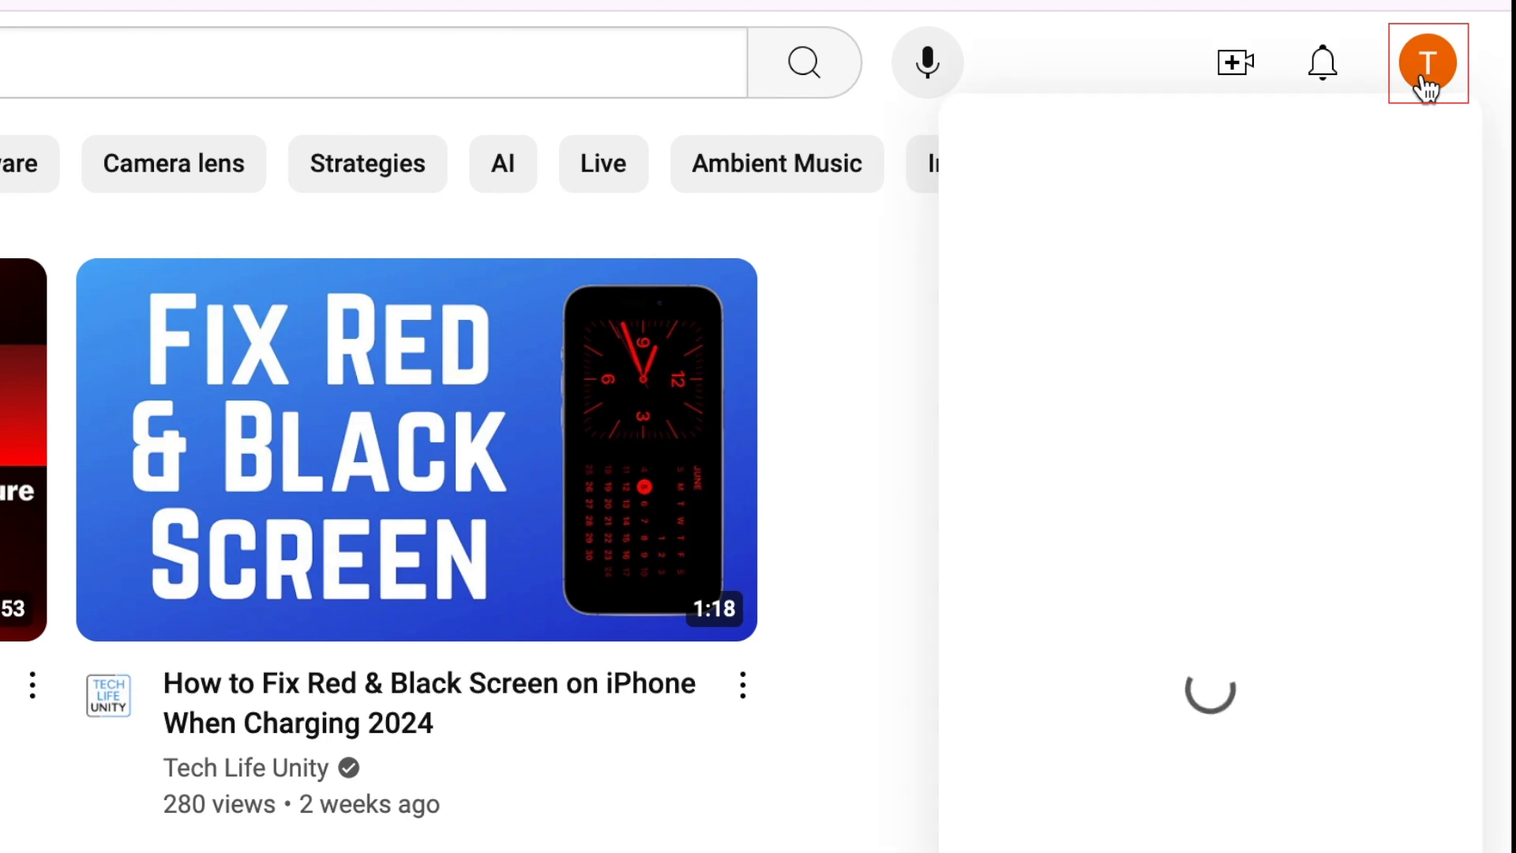
pyautogui.click(1427, 64)
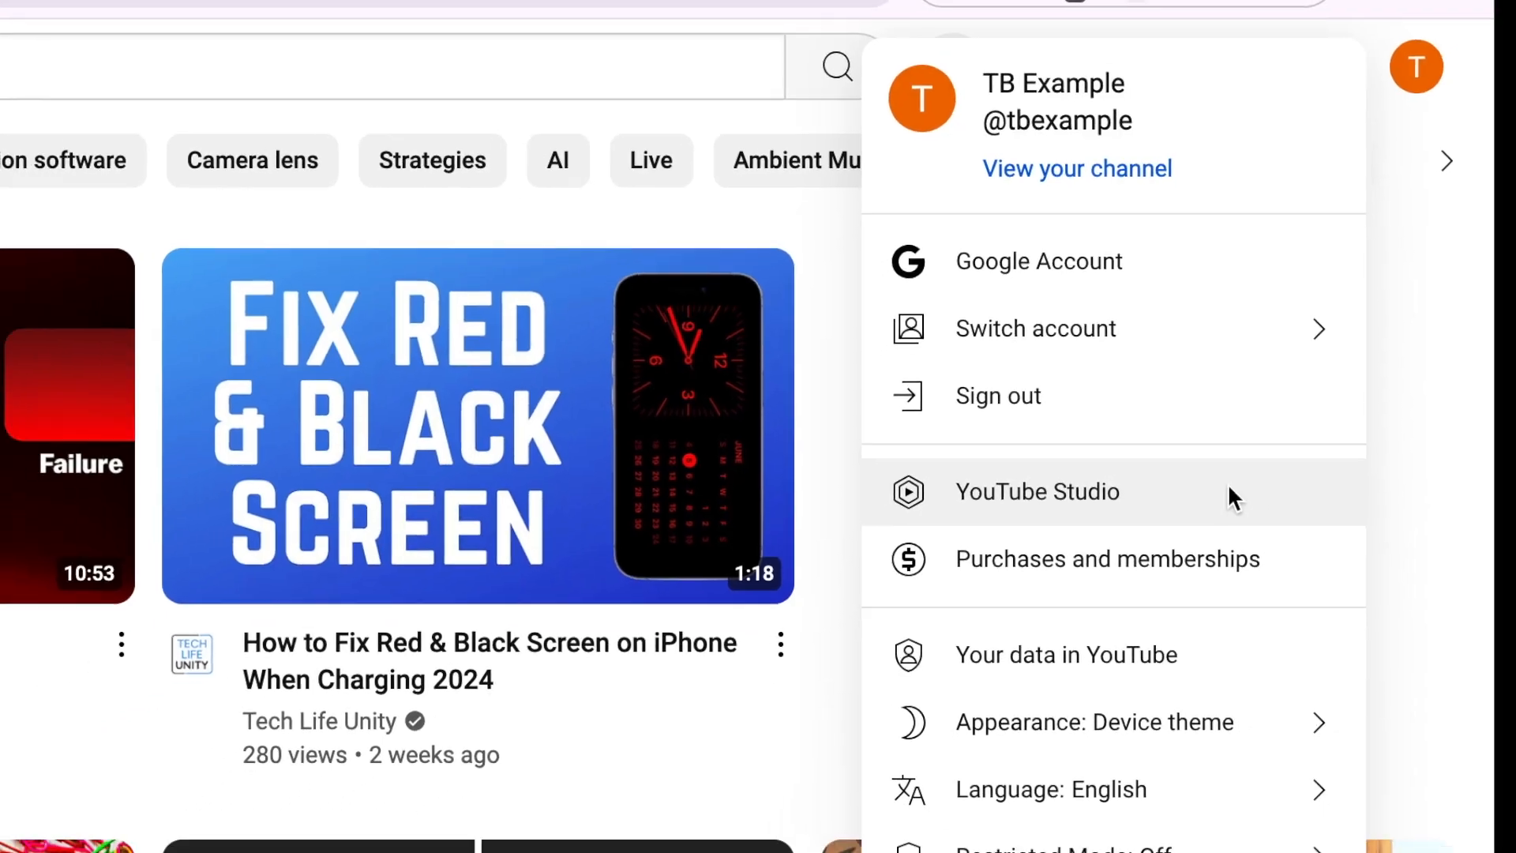
# Go to YouTube Studio and its Channel customization page.
pyautogui.click(1037, 491)
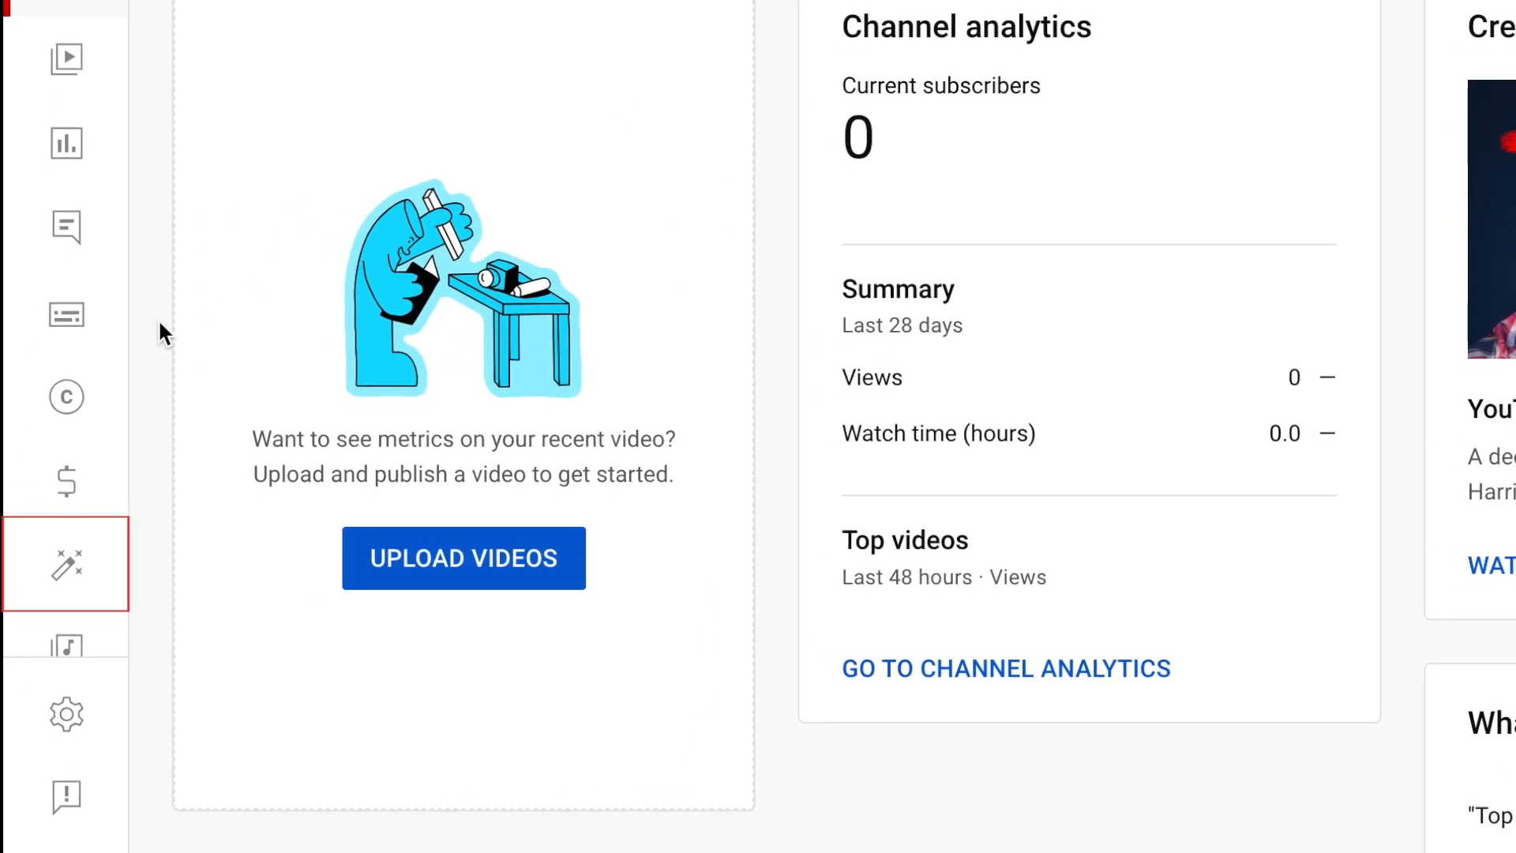
pyautogui.moveTo(66, 565)
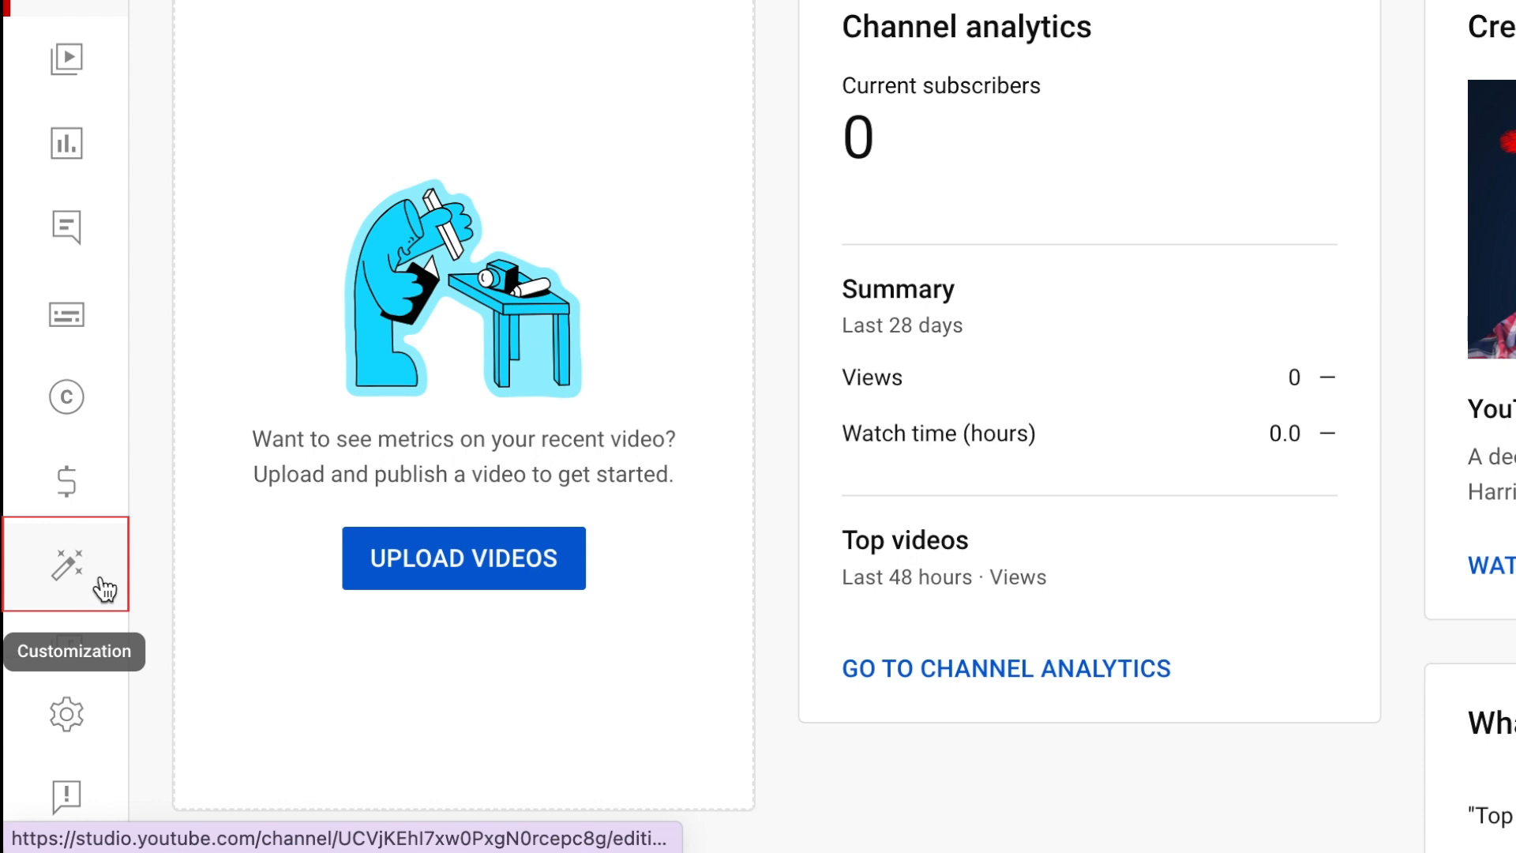
pyautogui.click(65, 564)
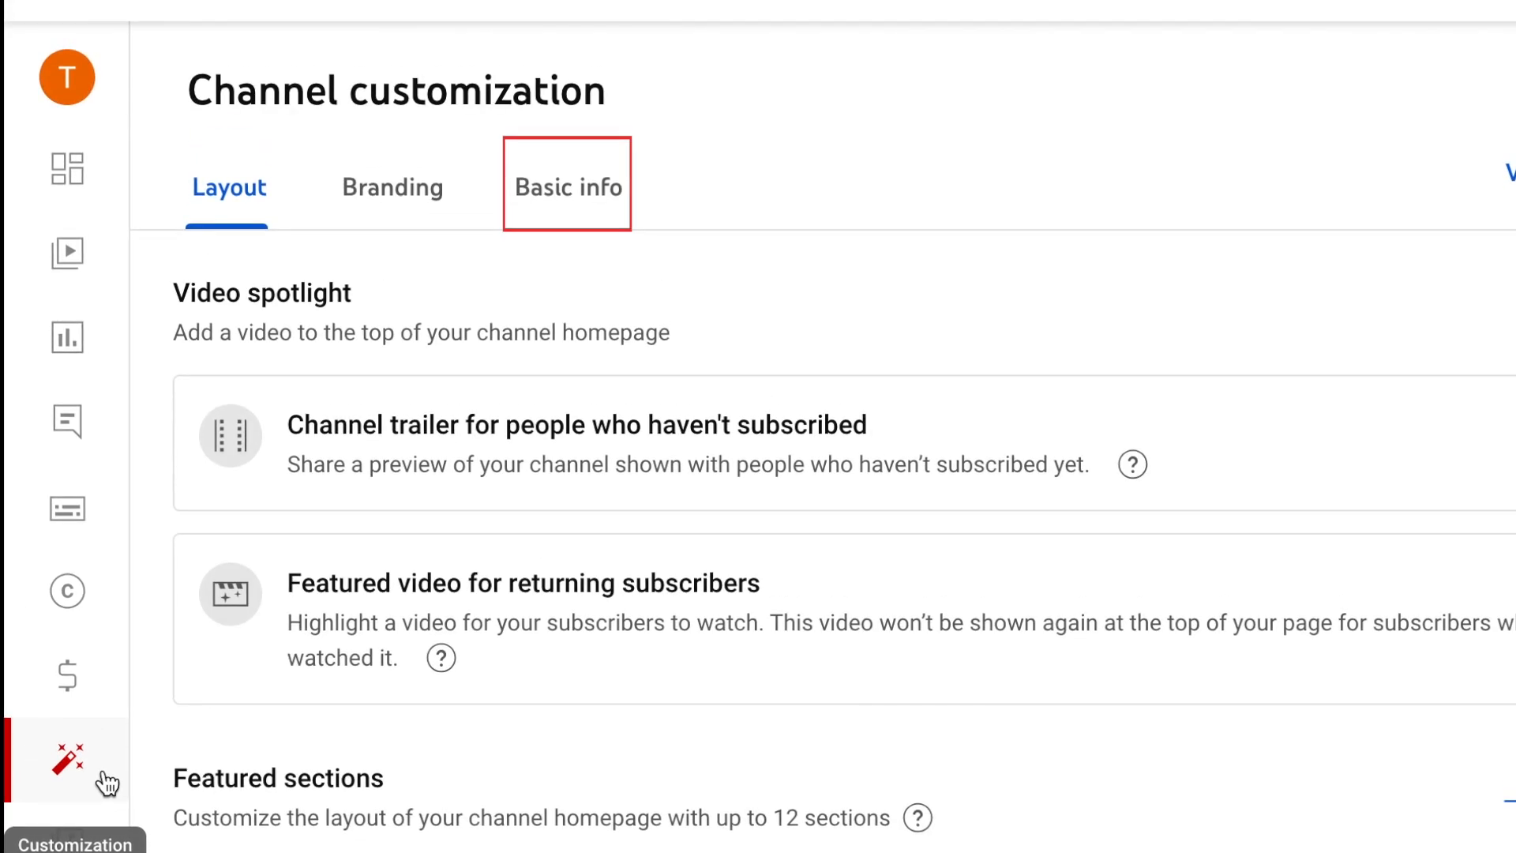
pyautogui.moveTo(250, 709)
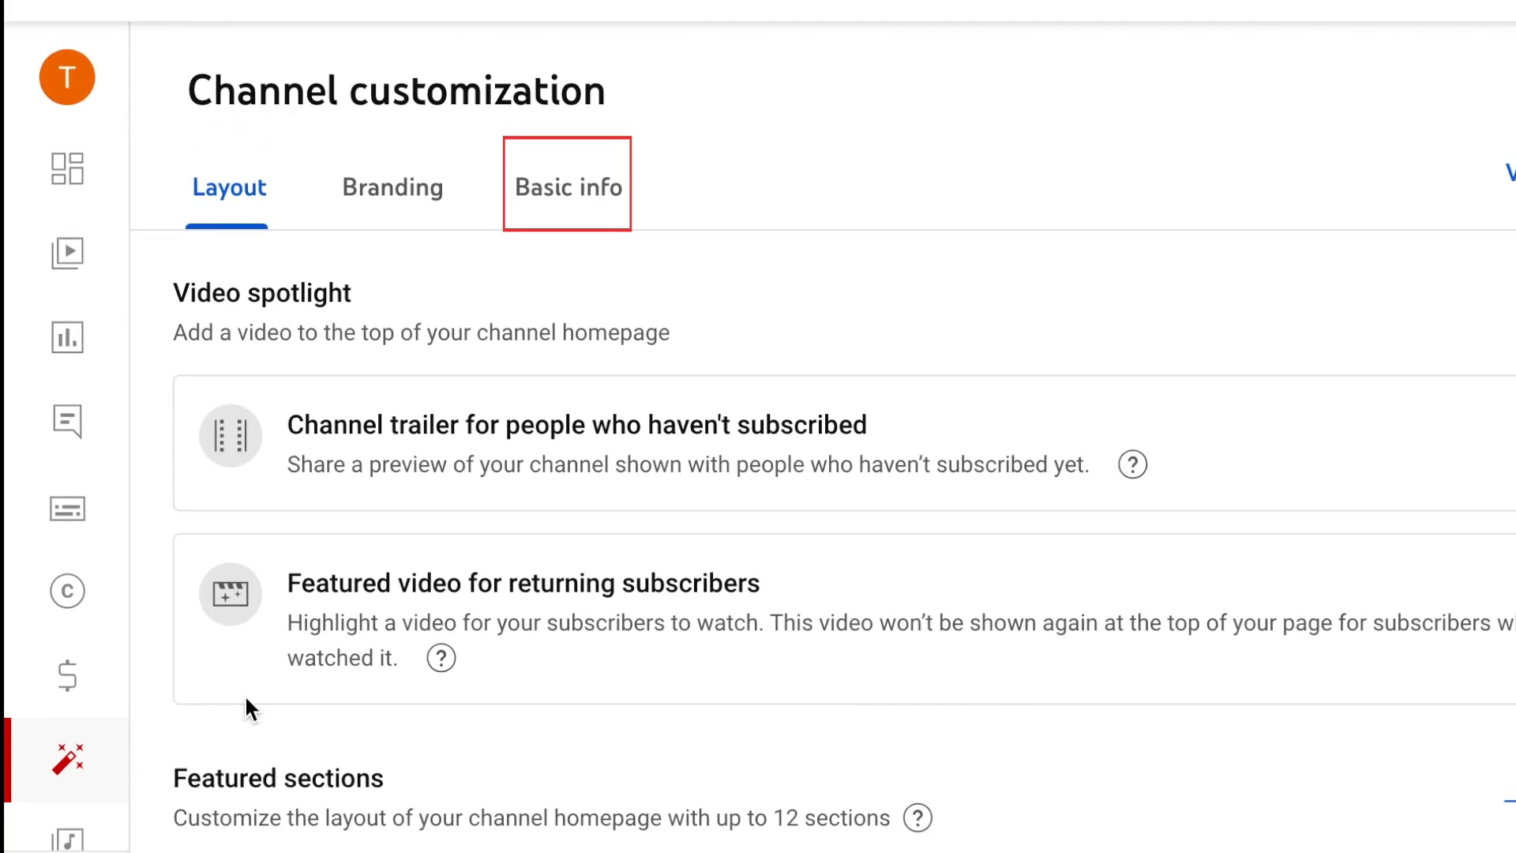
# On the Basic info tab, rename the channel from 'TB Example' to 'TLU Example'.
pyautogui.click(568, 185)
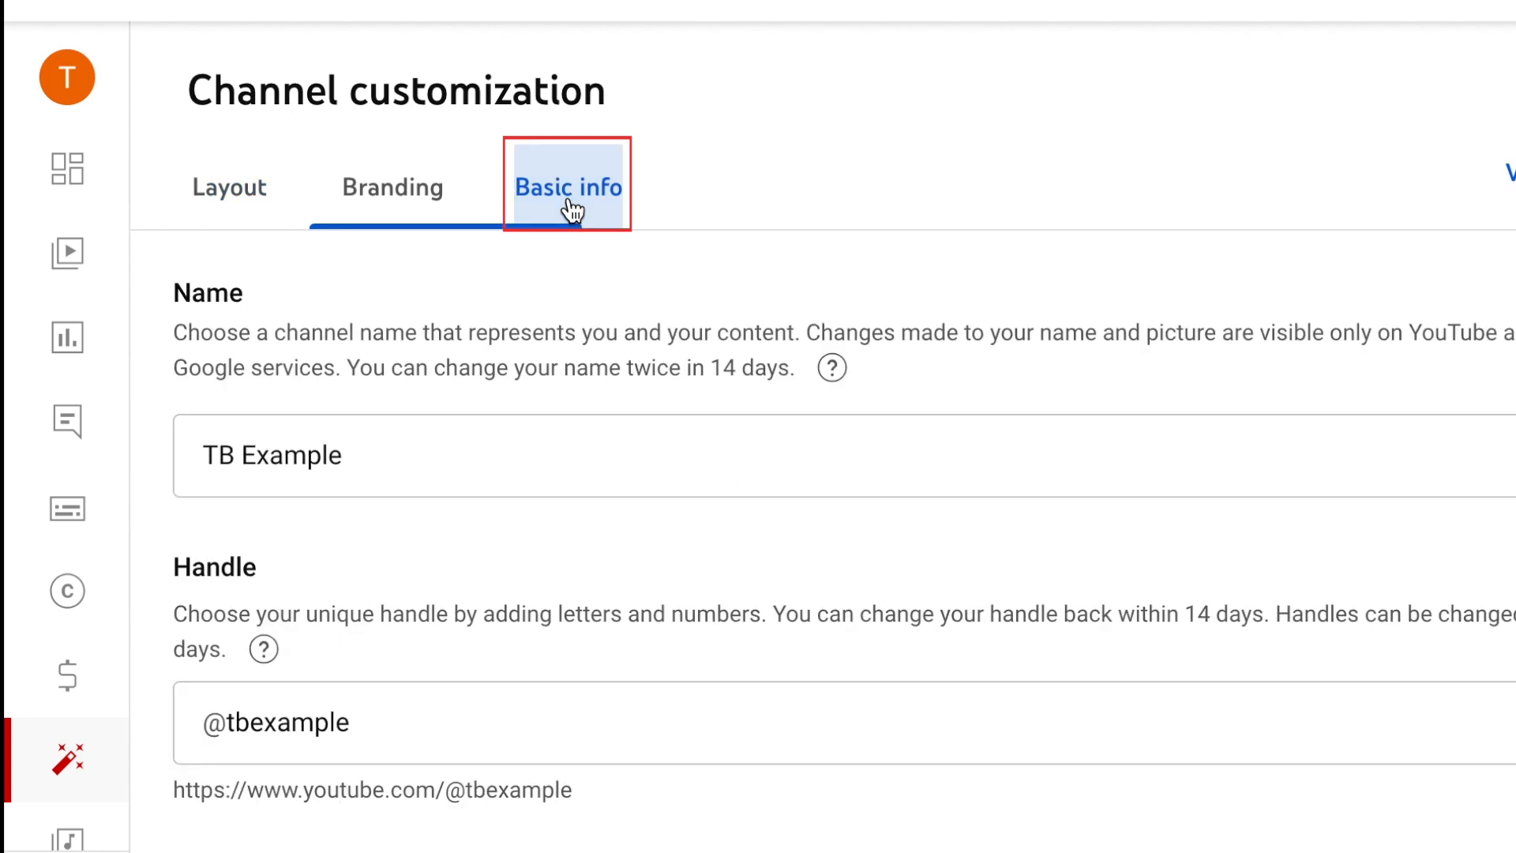
pyautogui.click(569, 186)
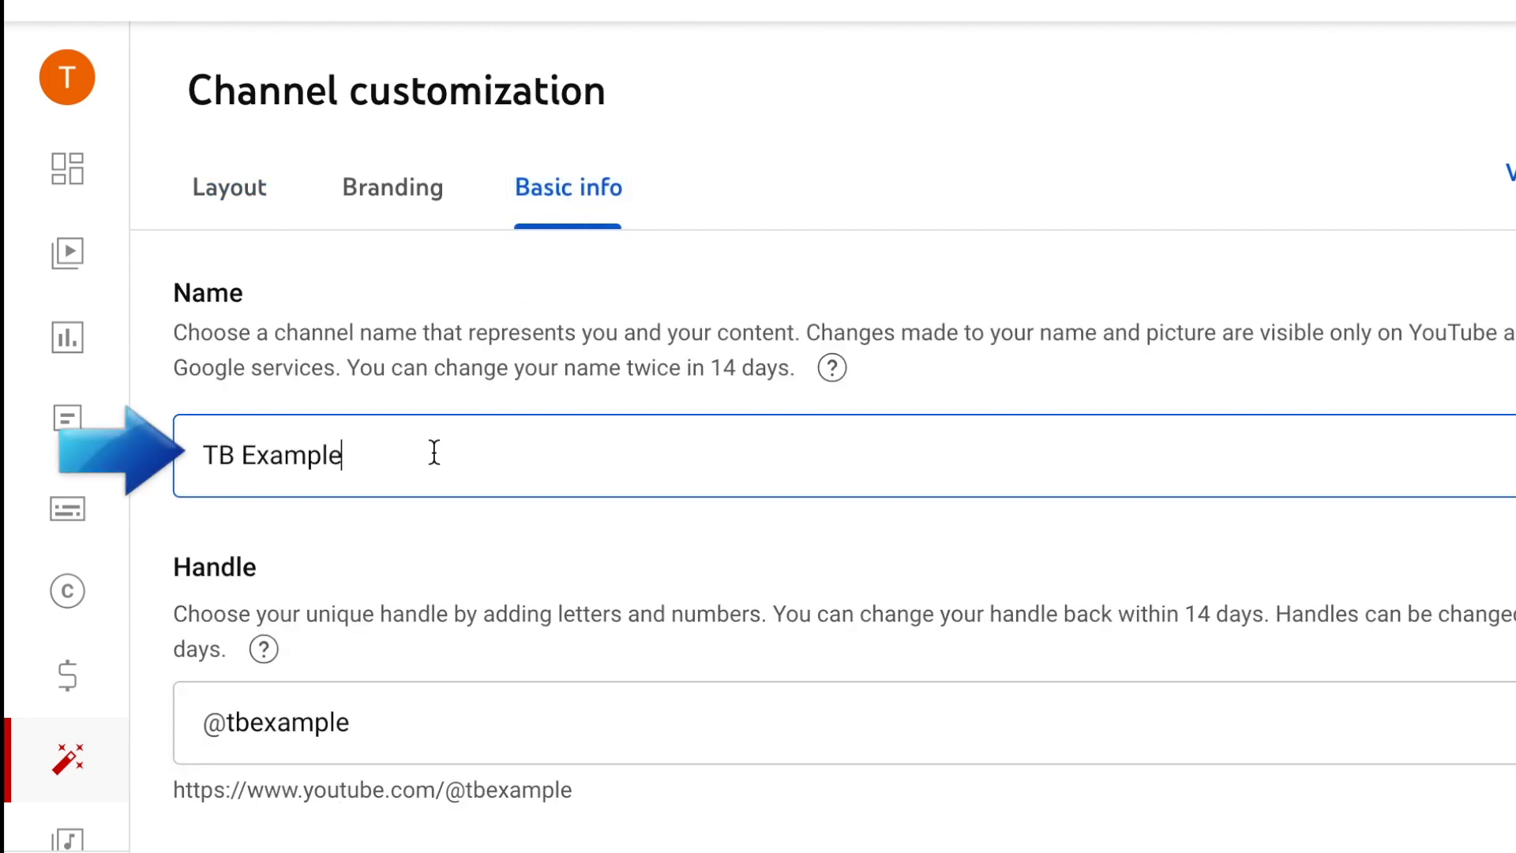
pyautogui.click(224, 455)
pyautogui.write('LU')
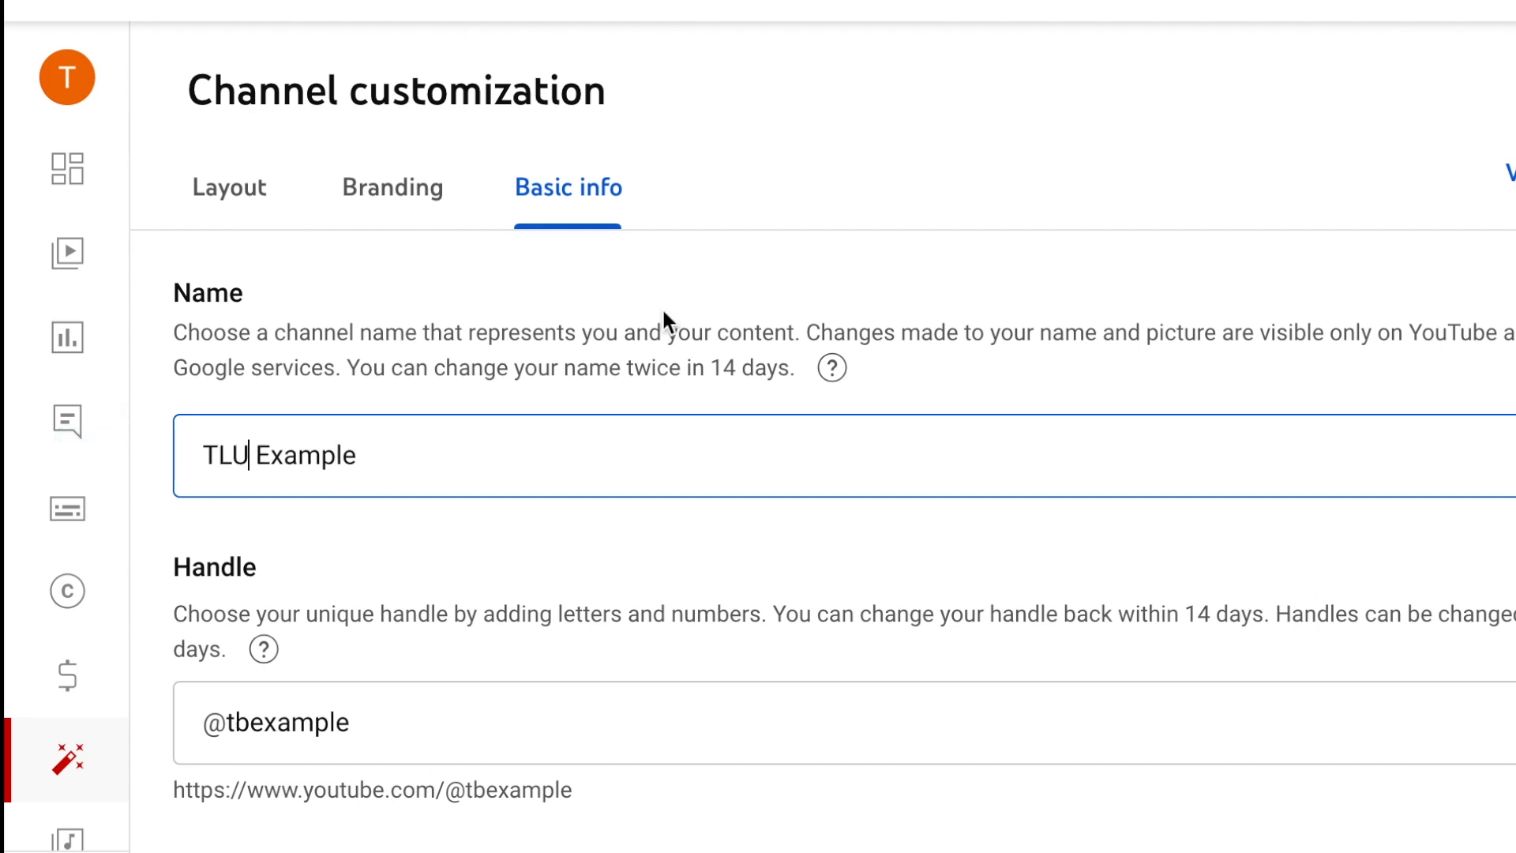
pyautogui.moveTo(801, 300)
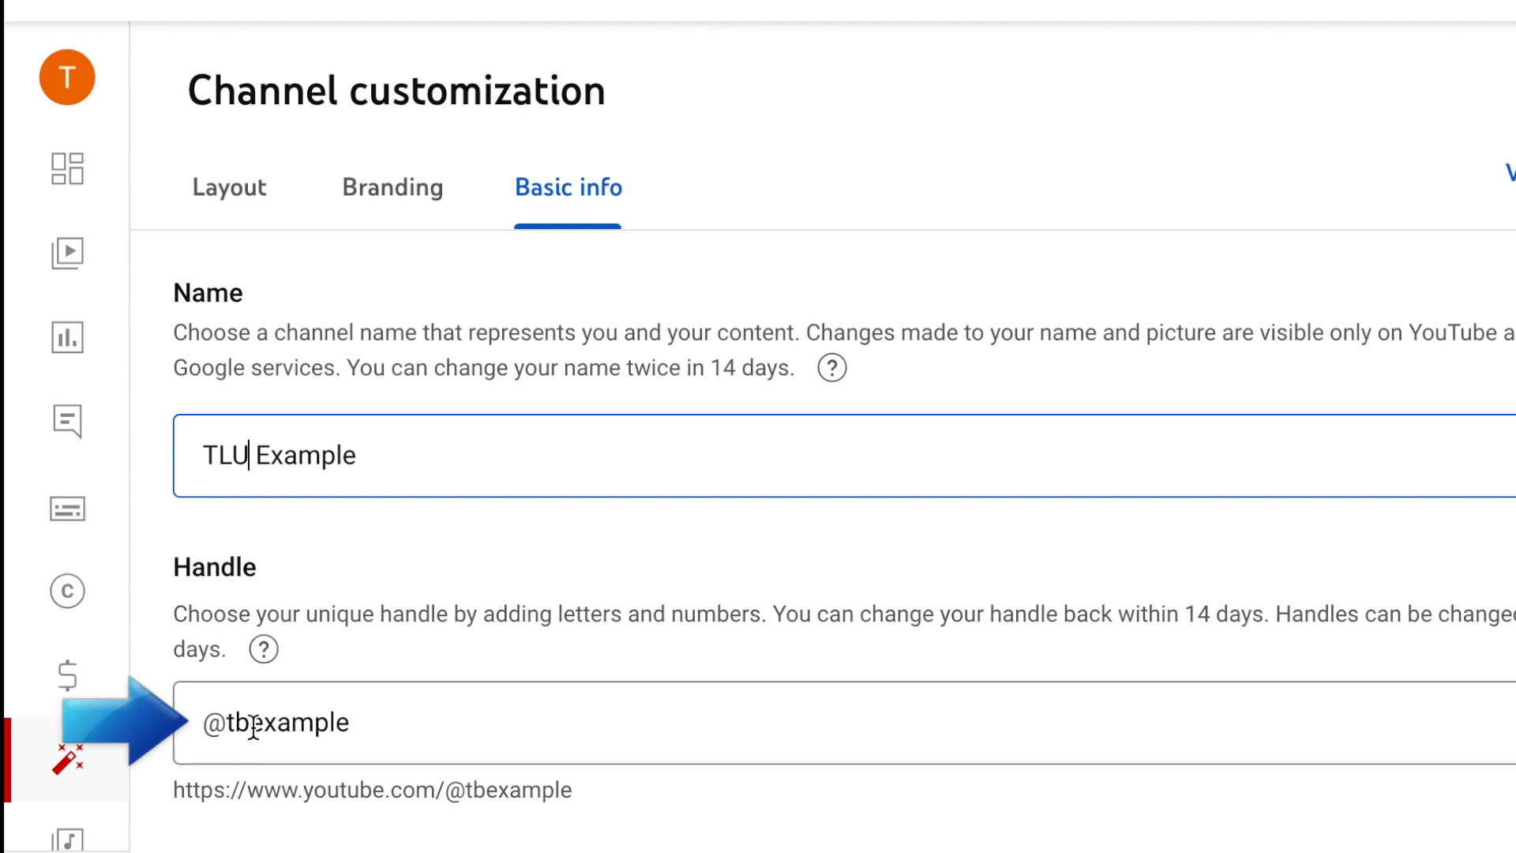
pyautogui.click(271, 722)
pyautogui.write('lu')
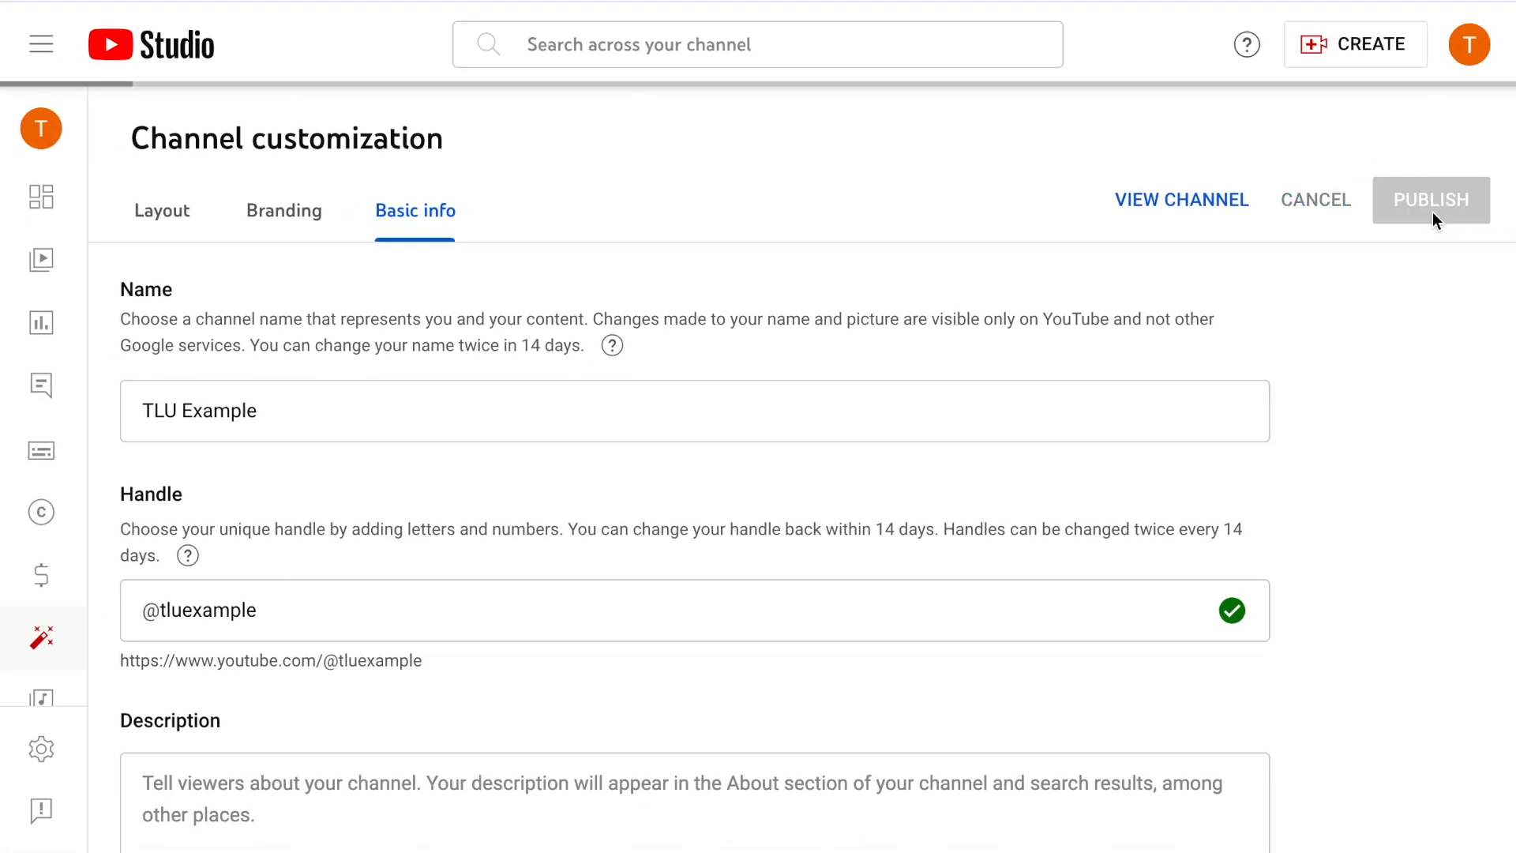
pyautogui.click(1430, 199)
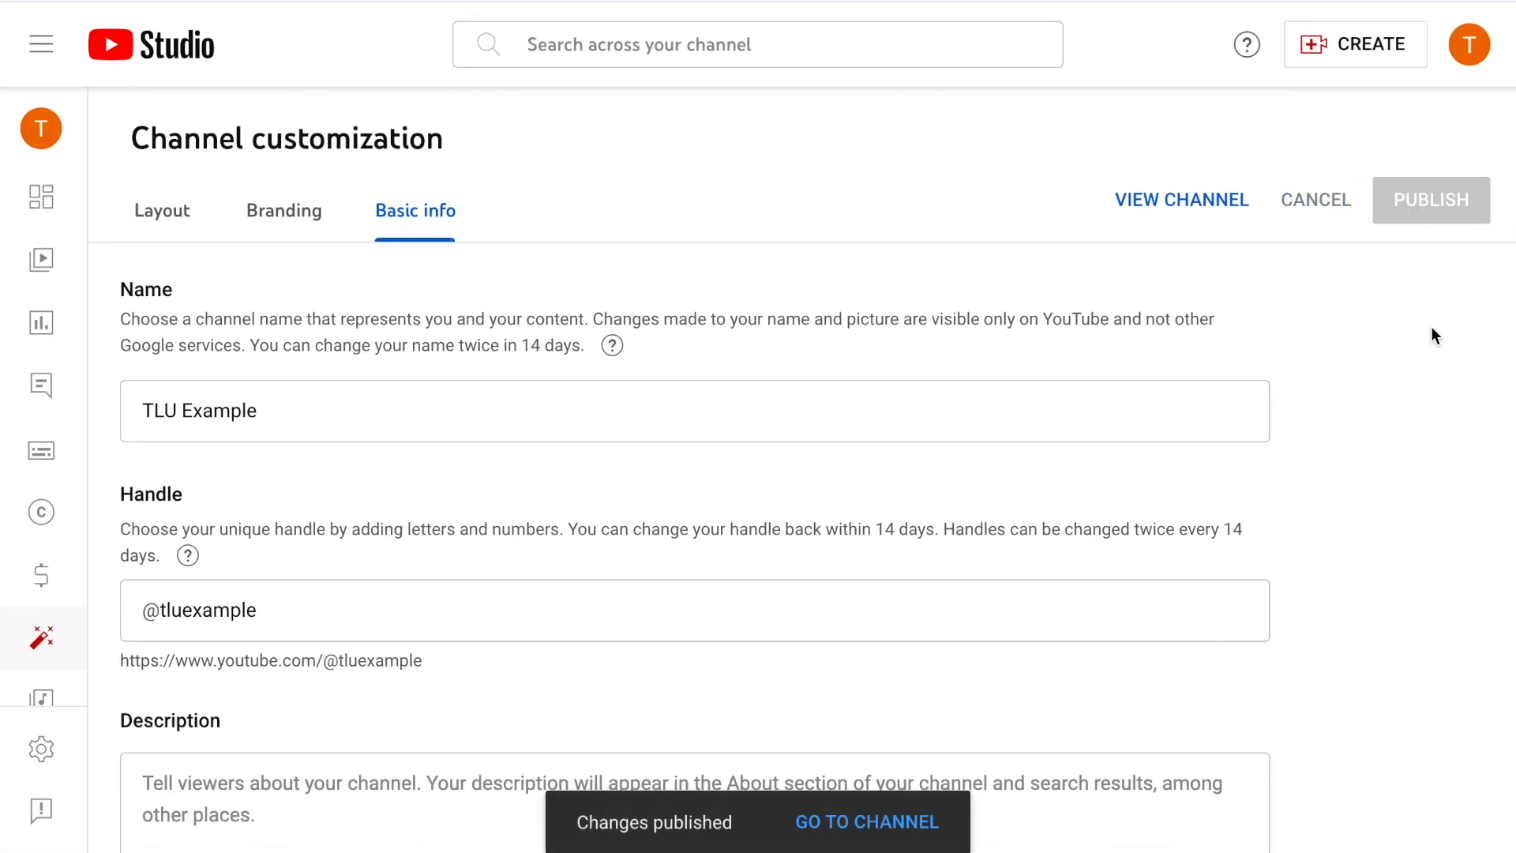
pyautogui.moveTo(1340, 298)
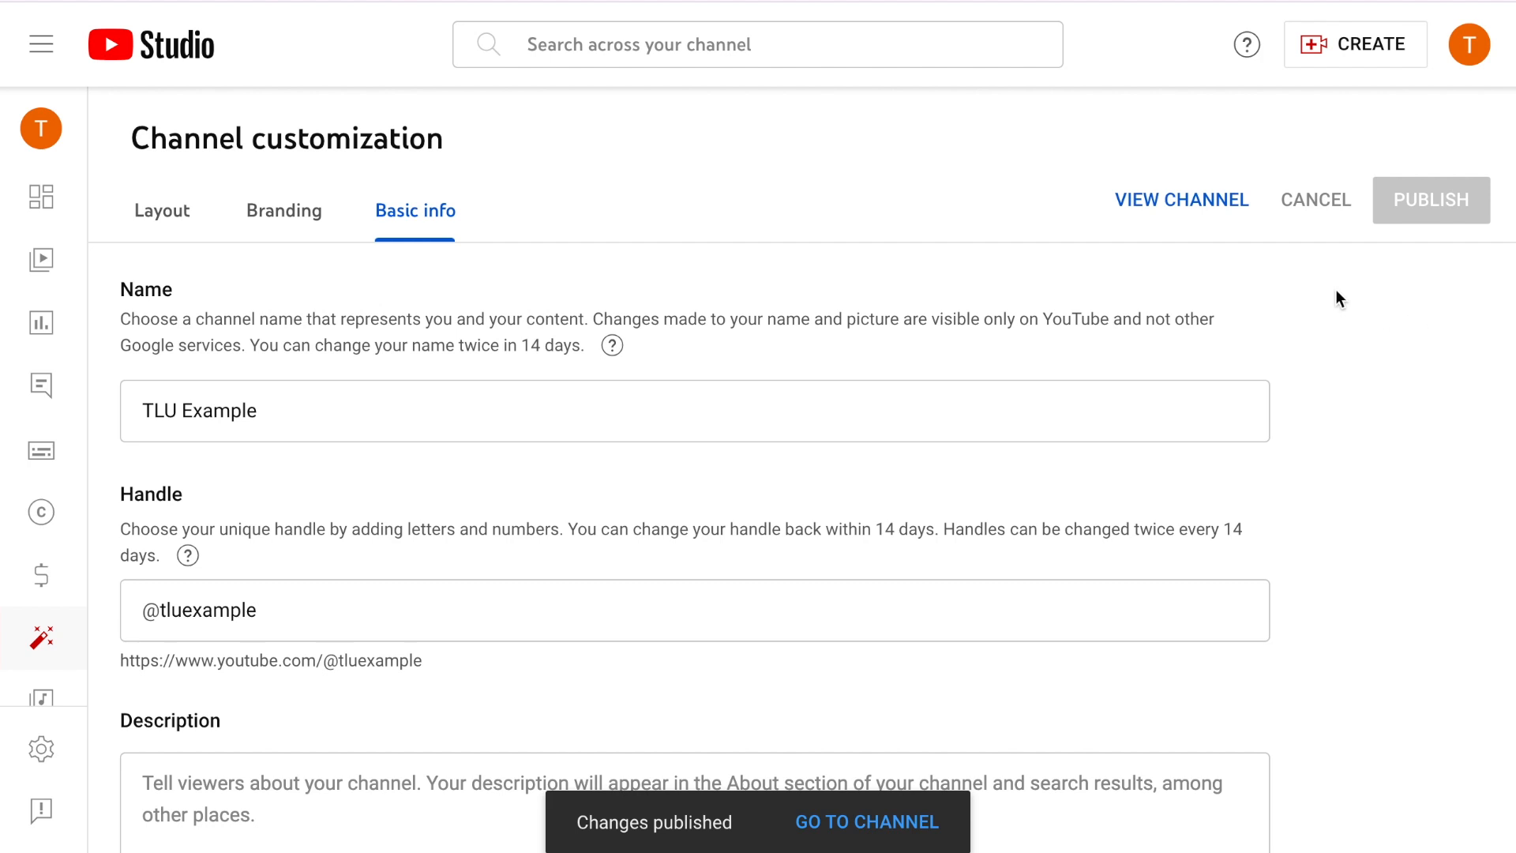
pyautogui.click(867, 823)
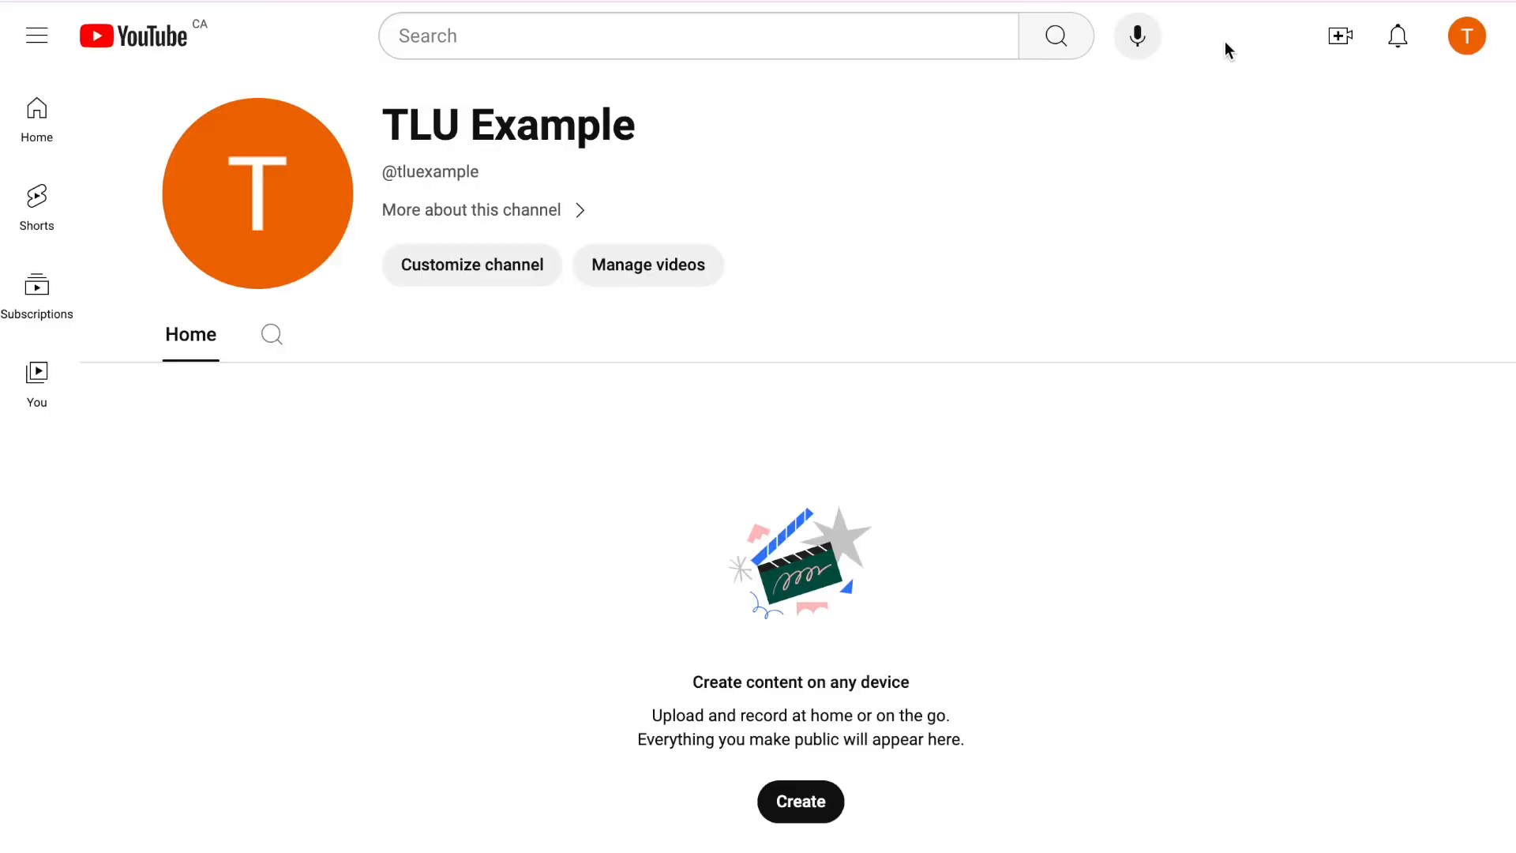